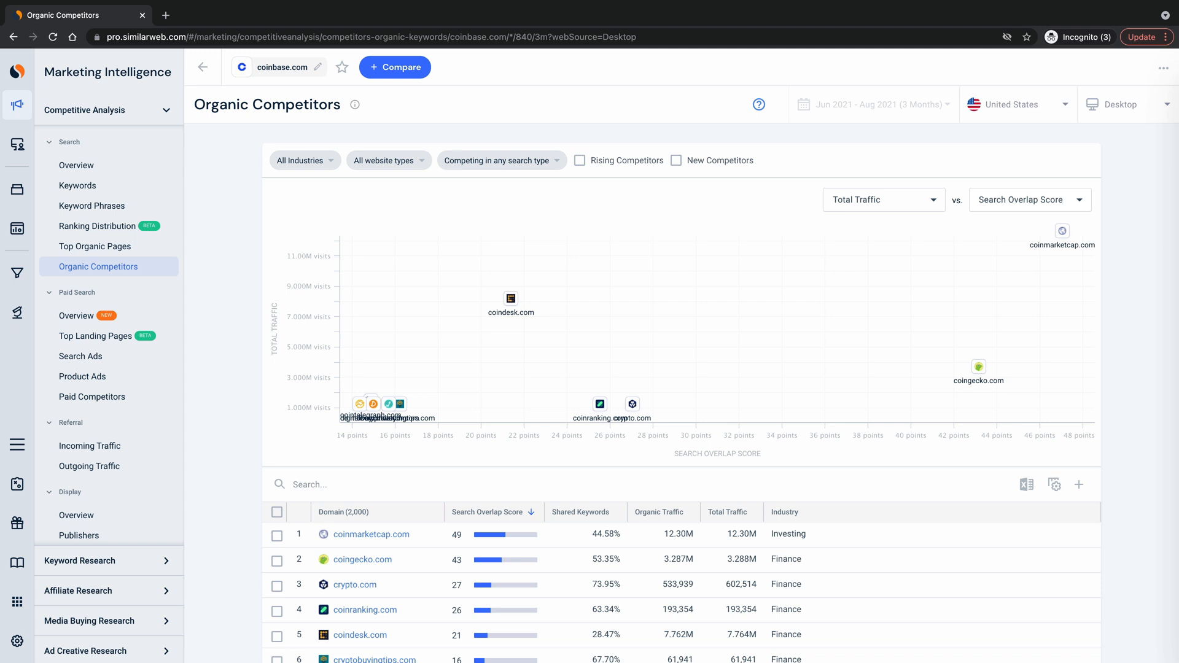
mouse_move(1141, 209)
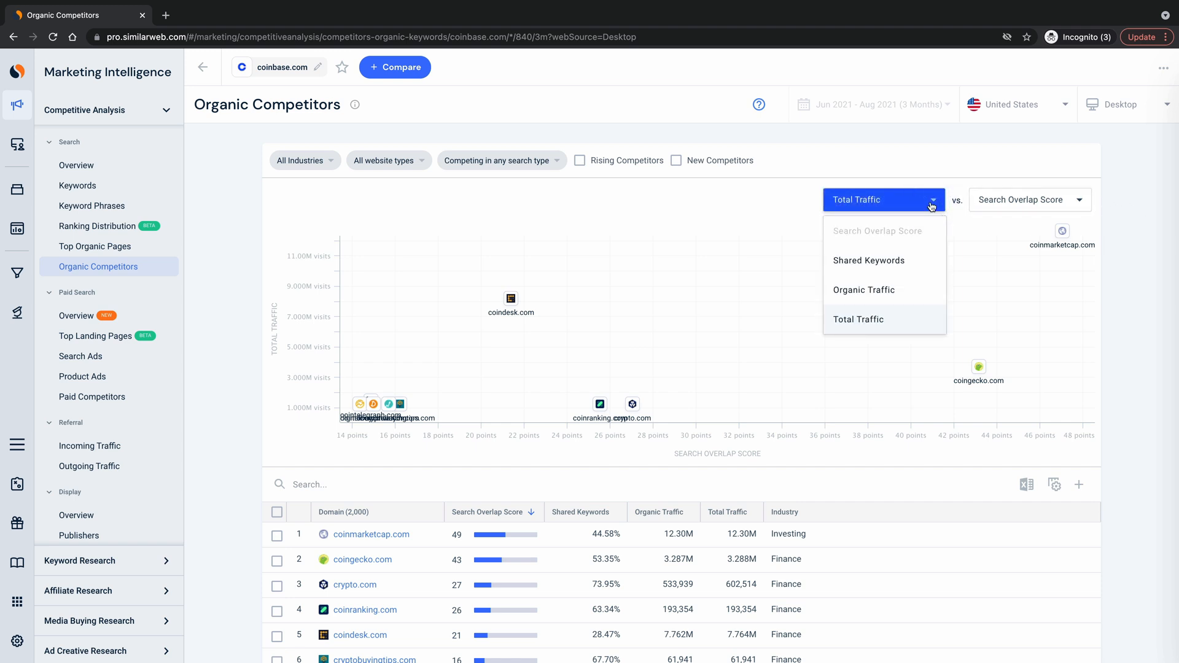
Plot the competitors' total traffic against Shared Keywords, then against Organic Traffic
click(1081, 199)
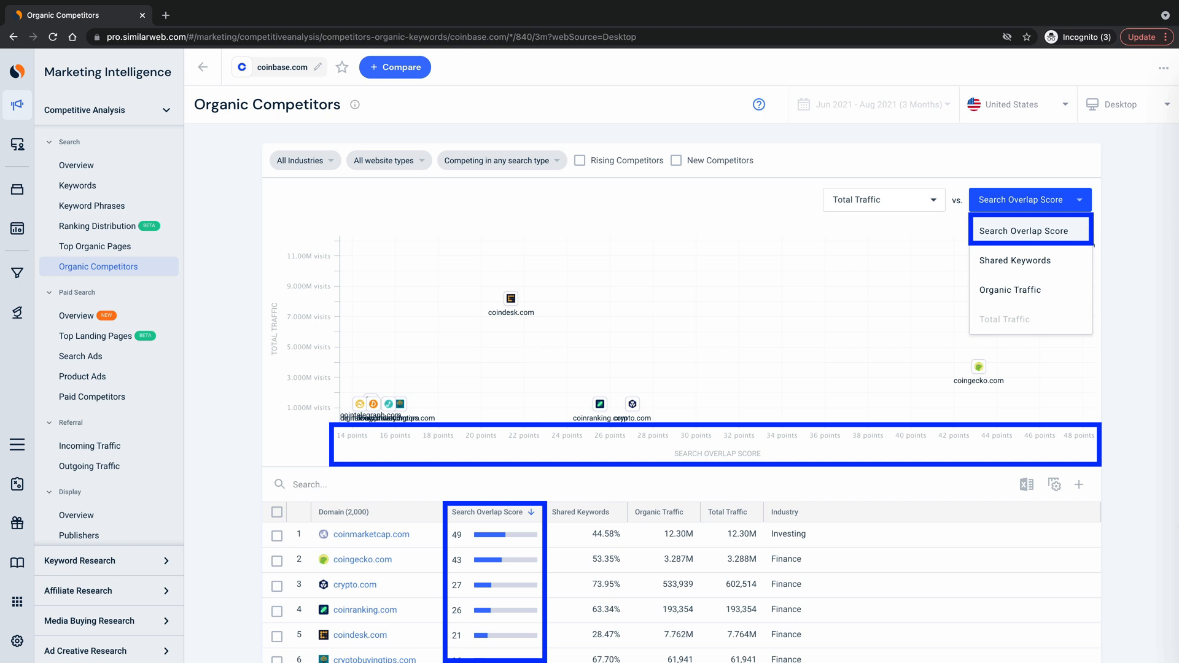
click(1015, 260)
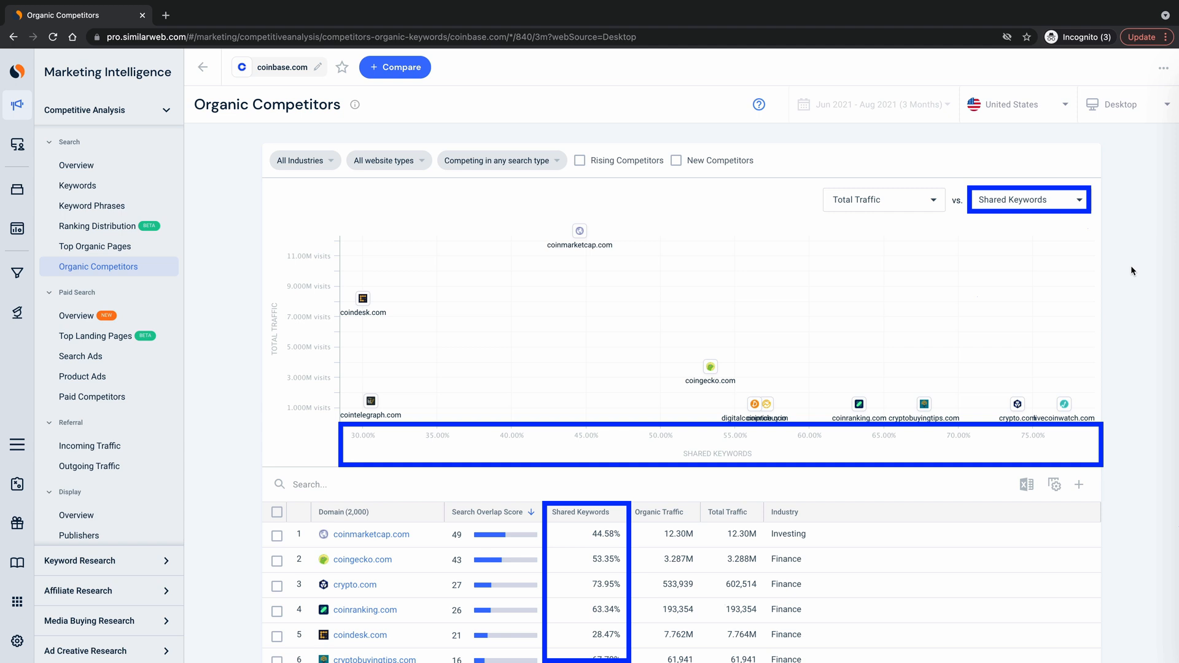
click(1027, 199)
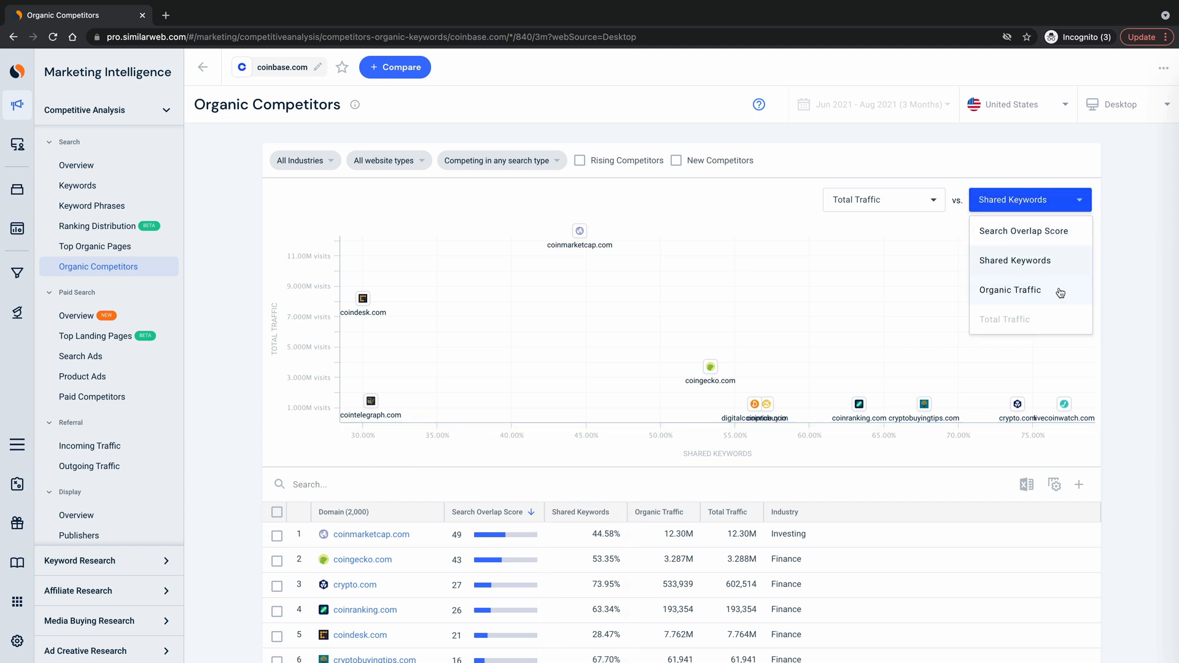
click(1009, 290)
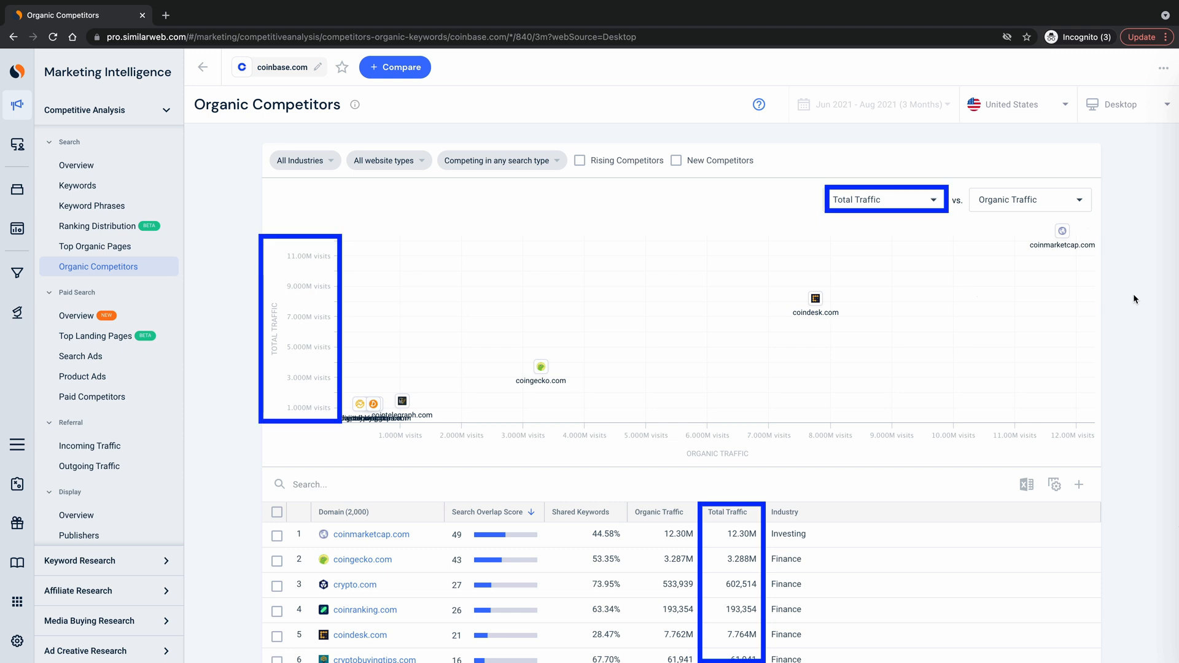
Try Search Overlap Score on the horizontal axis, then settle on Shared Keywords
click(1029, 199)
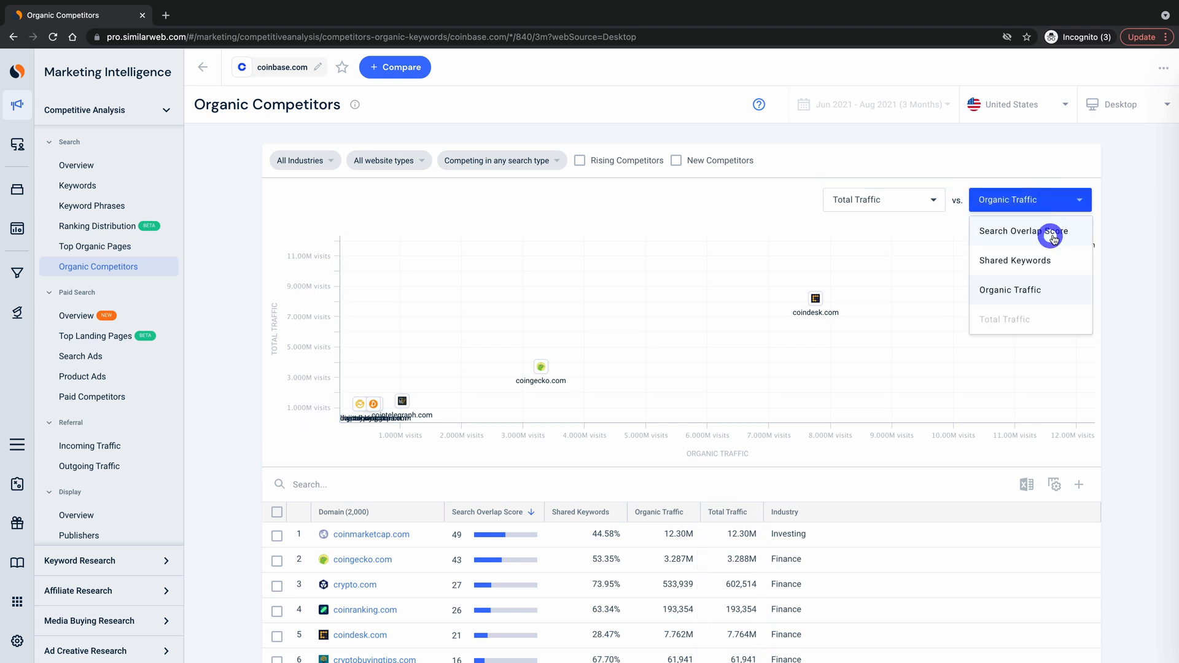
click(1019, 231)
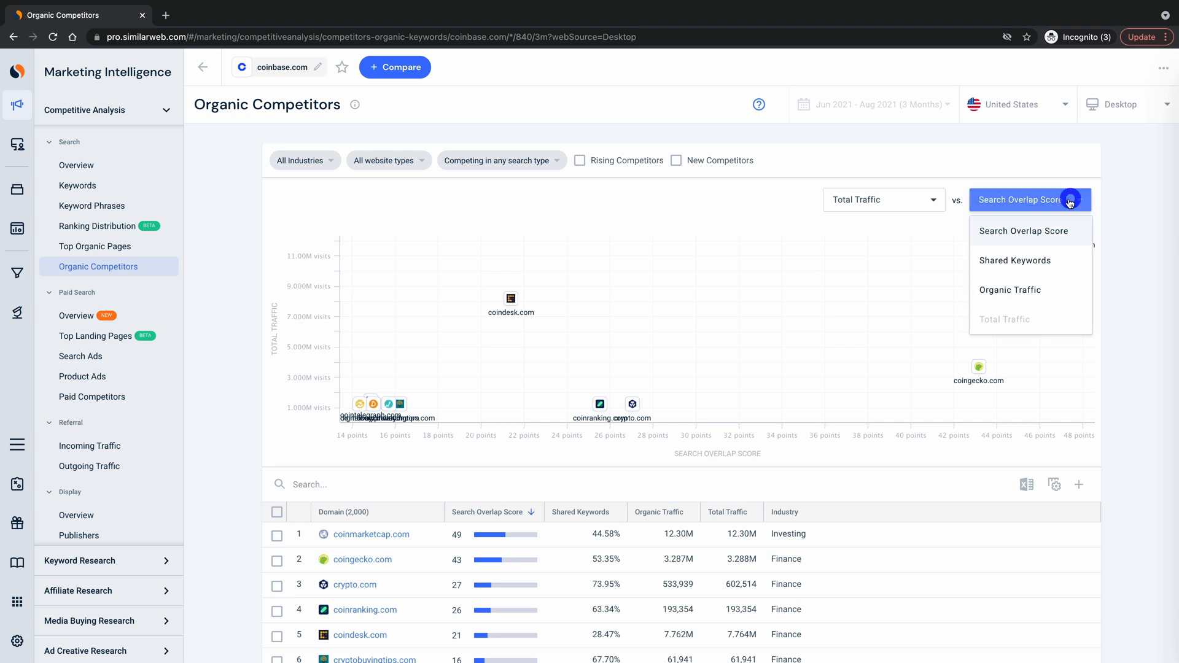
click(1015, 260)
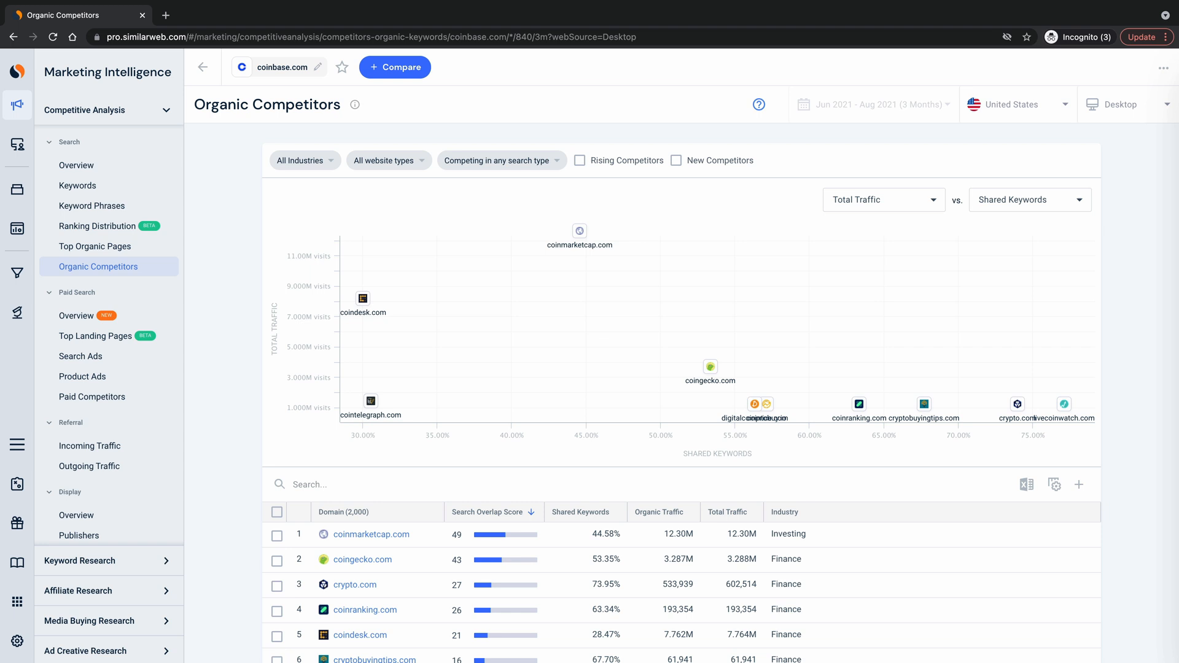
mouse_move(709, 367)
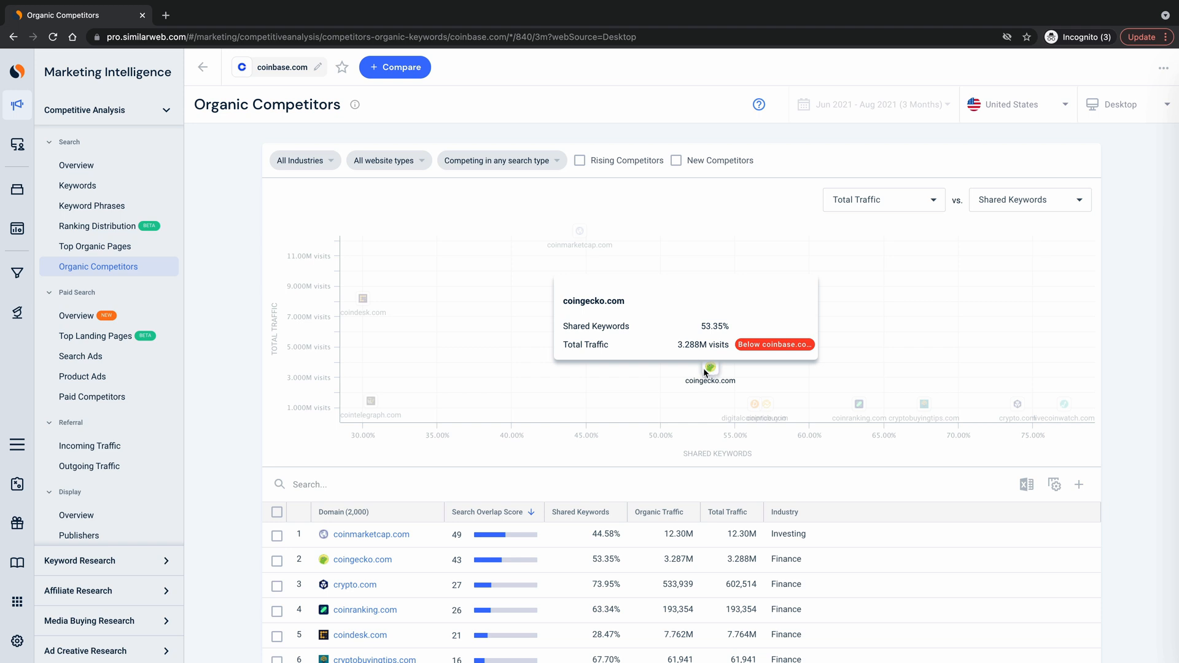
Add coinranking.com to the chosen competitors and create the 'Watch list' from them
scroll(down, 3)
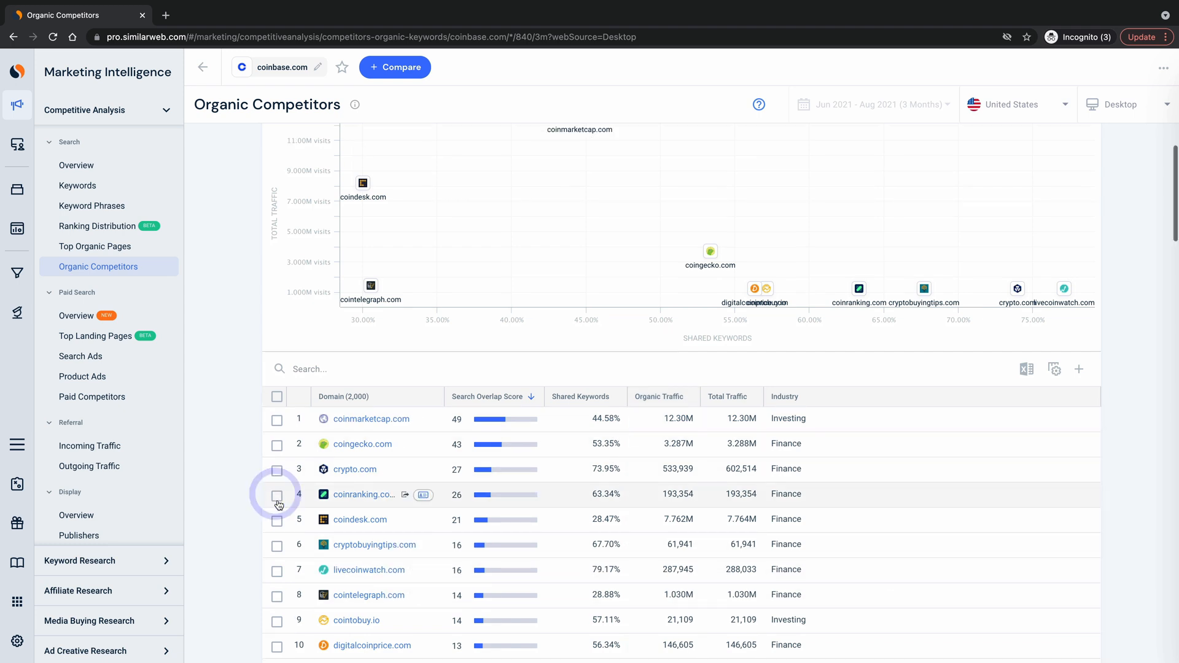
click(276, 505)
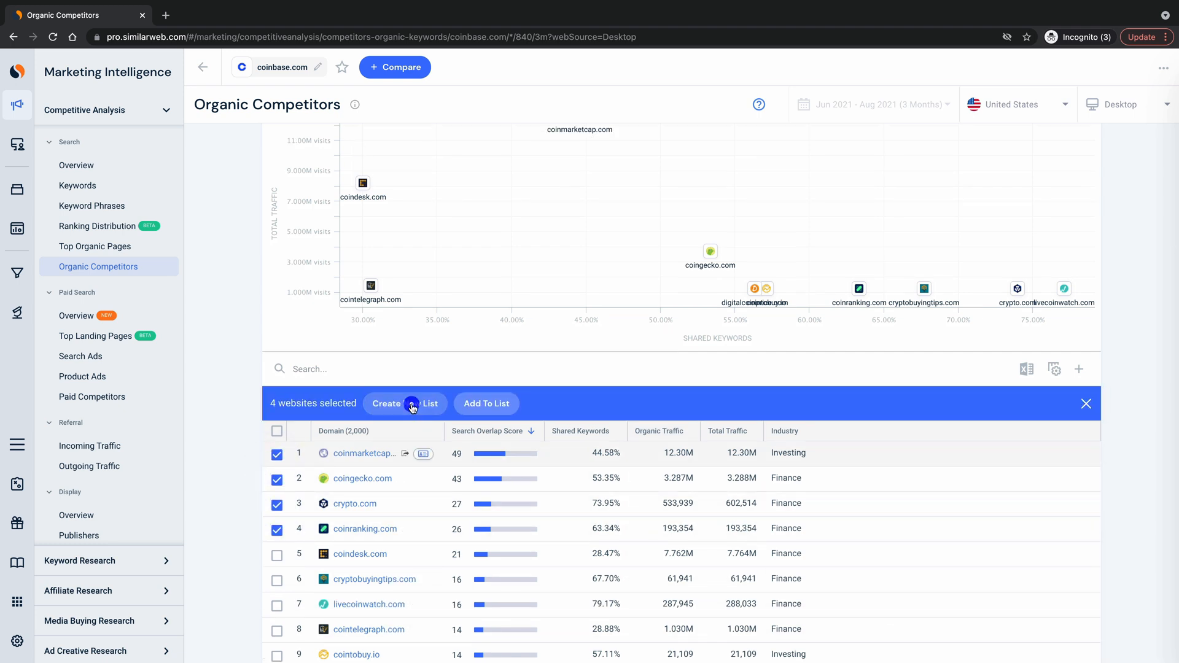
click(404, 403)
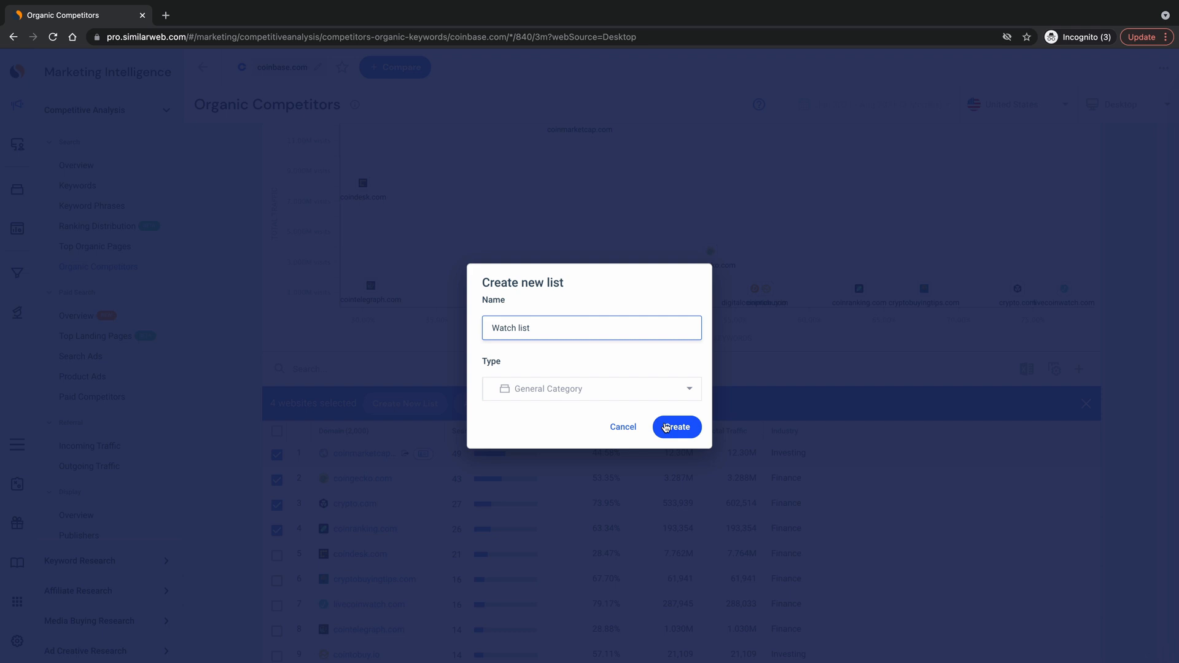
click(675, 427)
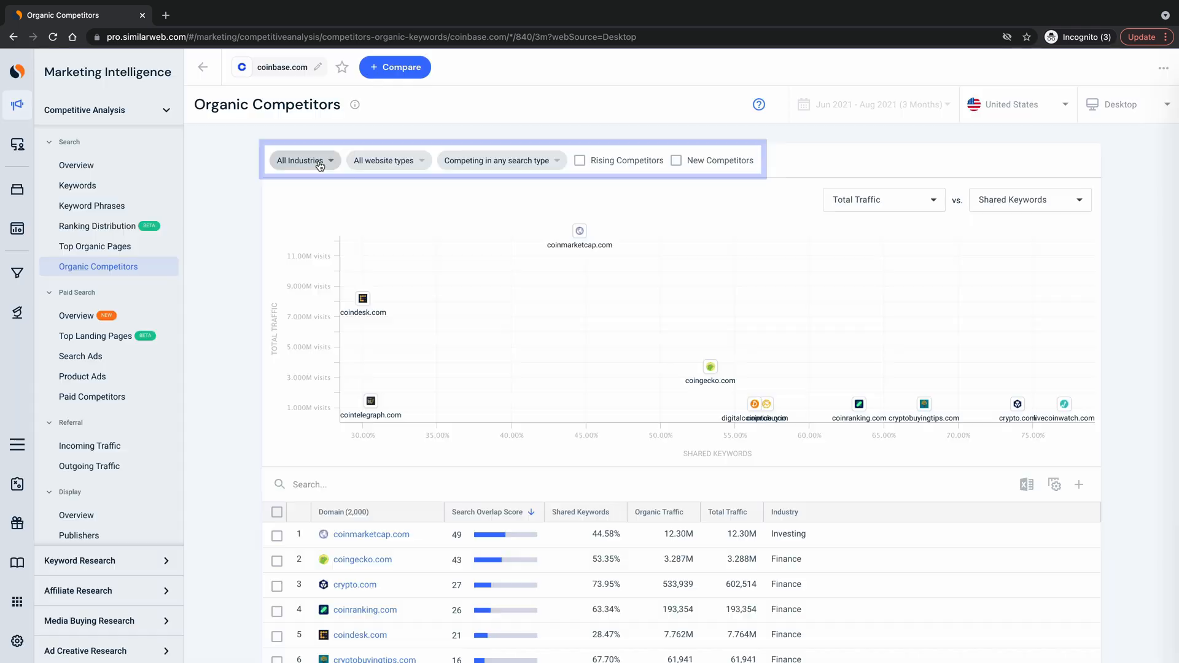
Go to coinbase.com's Paid Competitors report and show the search ad type filter choices
click(301, 160)
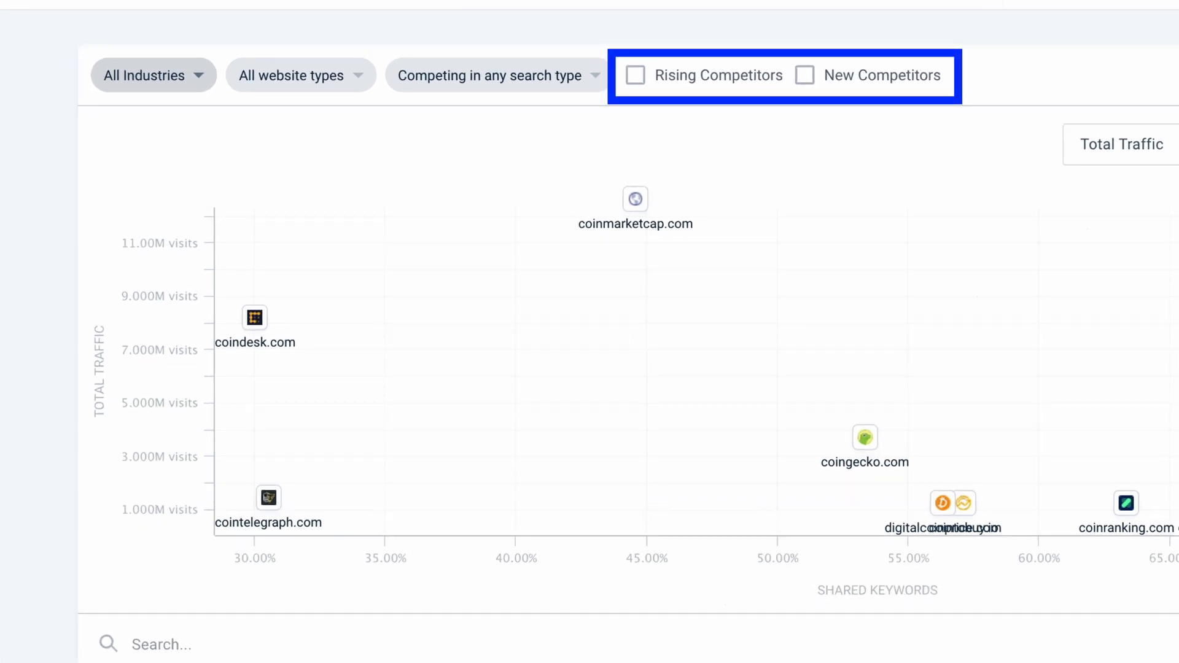
mouse_move(705, 75)
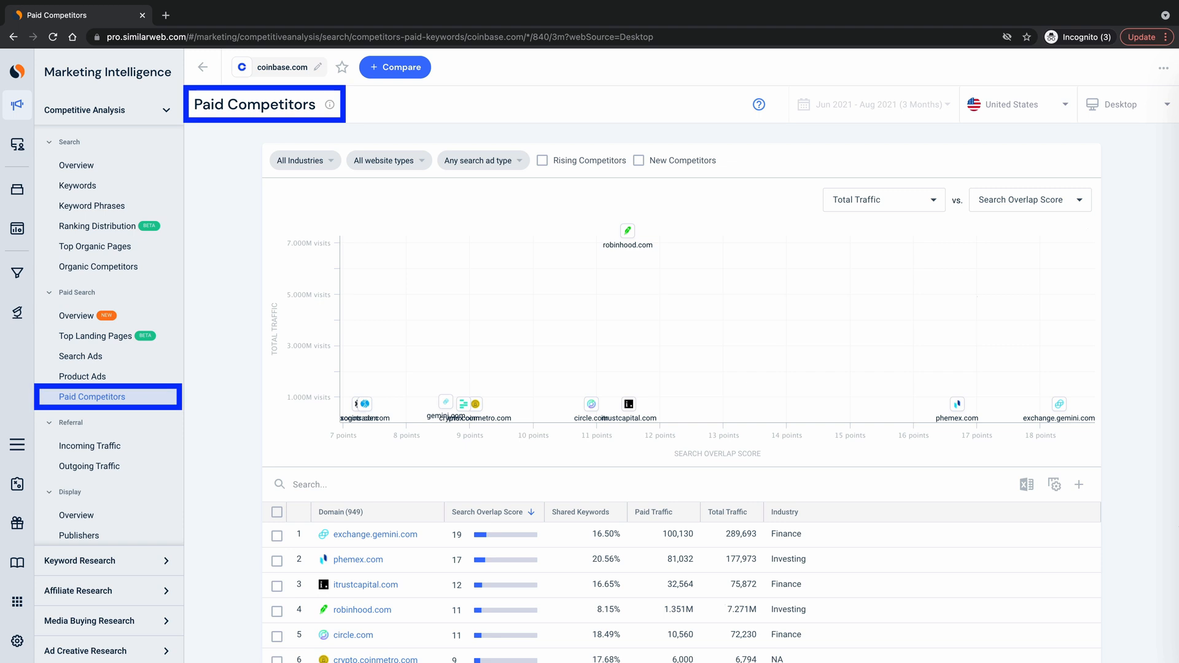
click(483, 160)
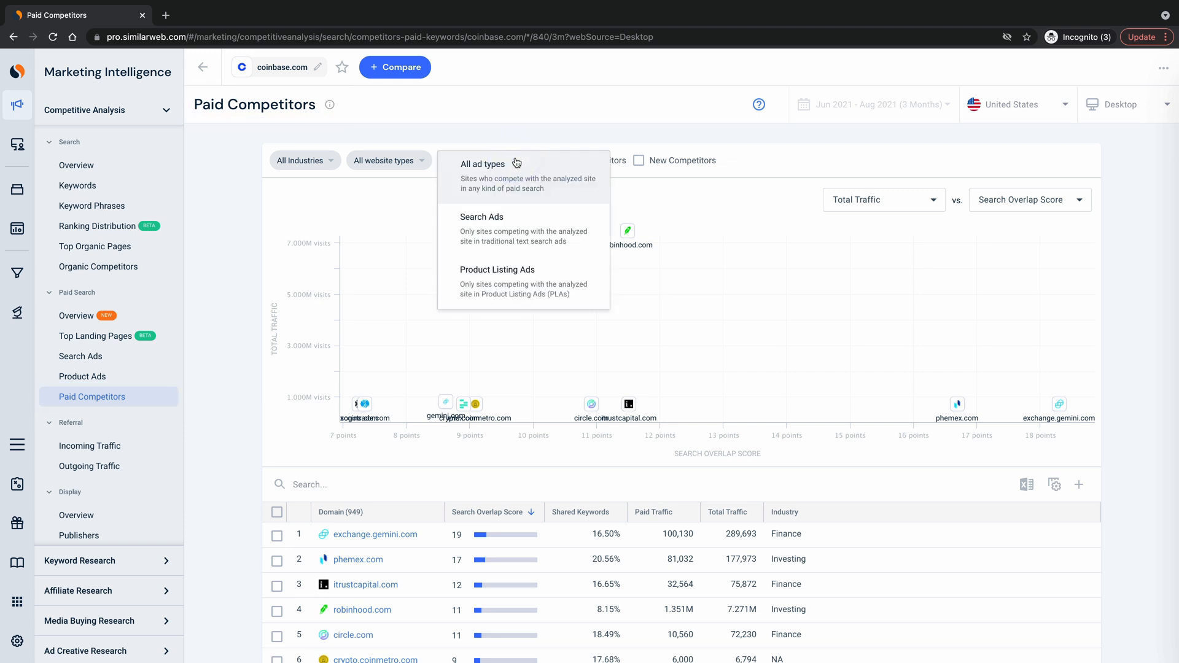